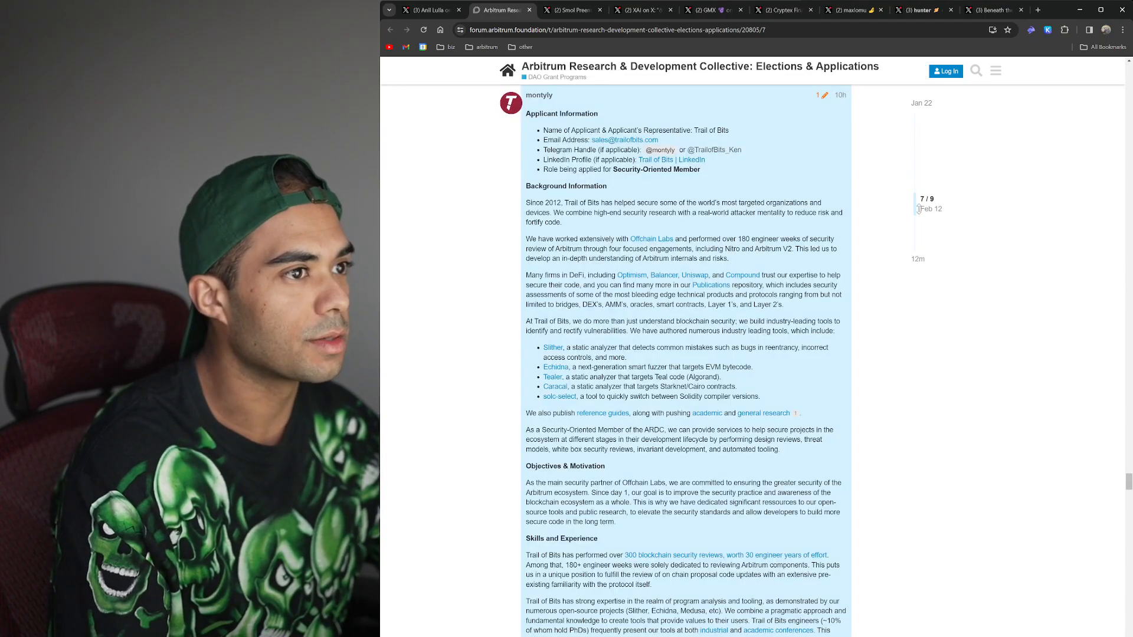
Switch to the Smol Preeminent tab and read the WEB3 GAMING NEWS ALERT post and its replies.
scroll("down", 3)
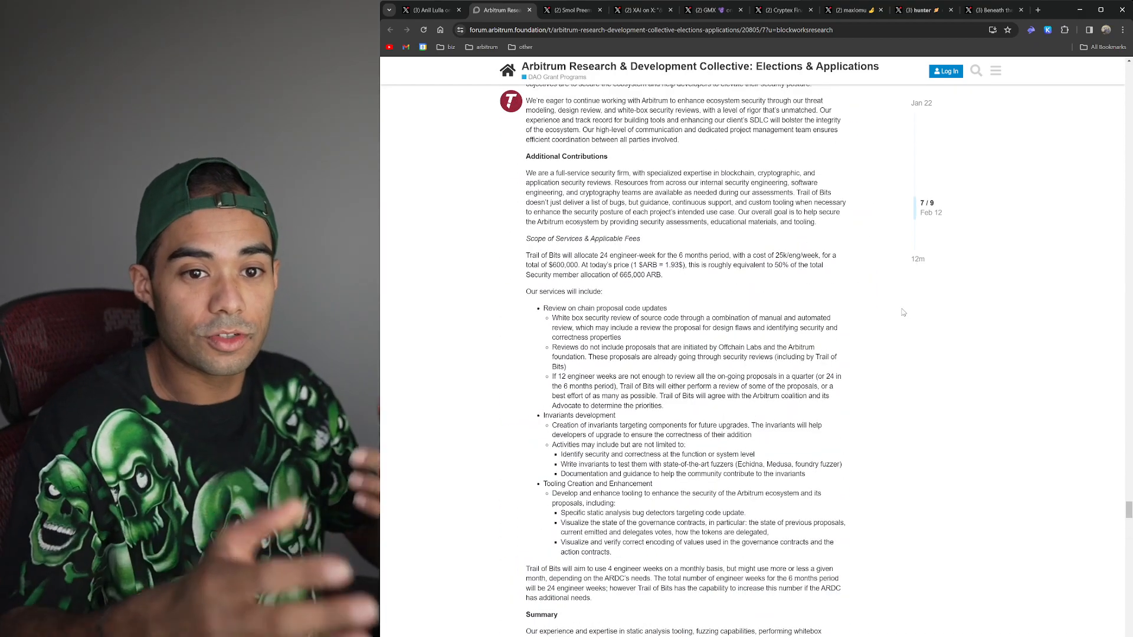
left_click(570, 10)
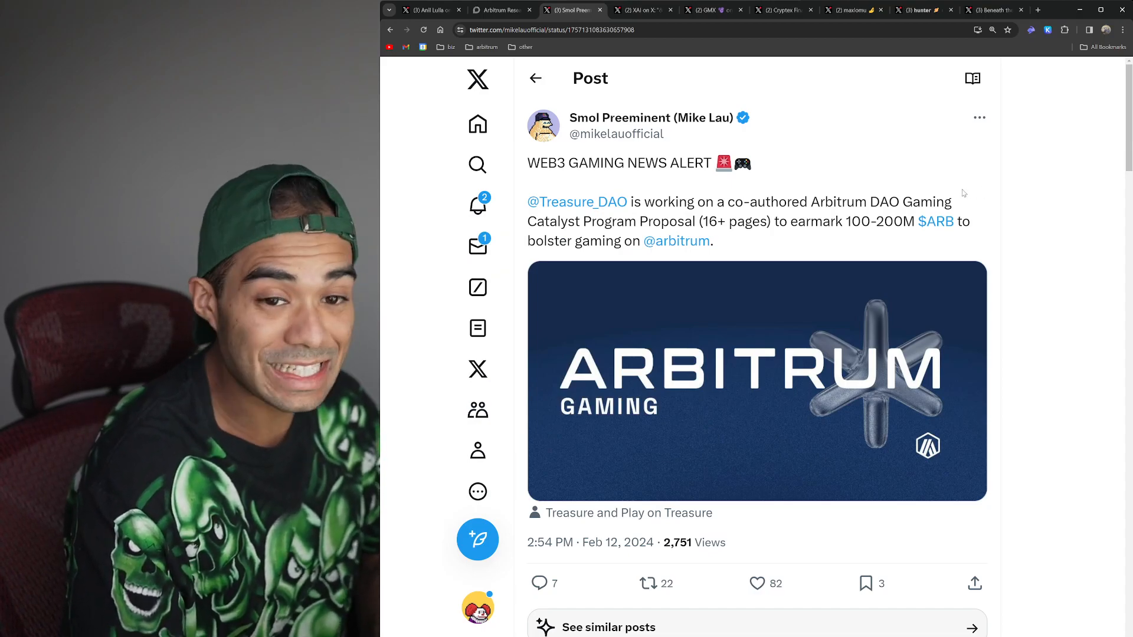
scroll("down", 3)
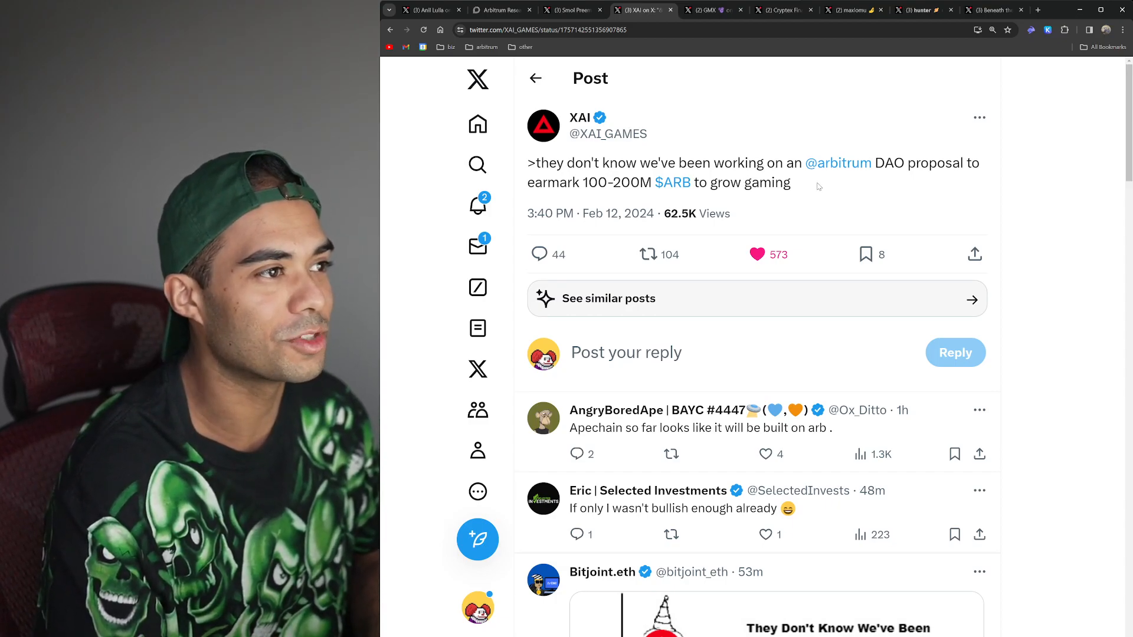
Read XAI's 100-200M ARB gaming proposal post, then return to the Smol Preeminent tab.
left_click(570, 10)
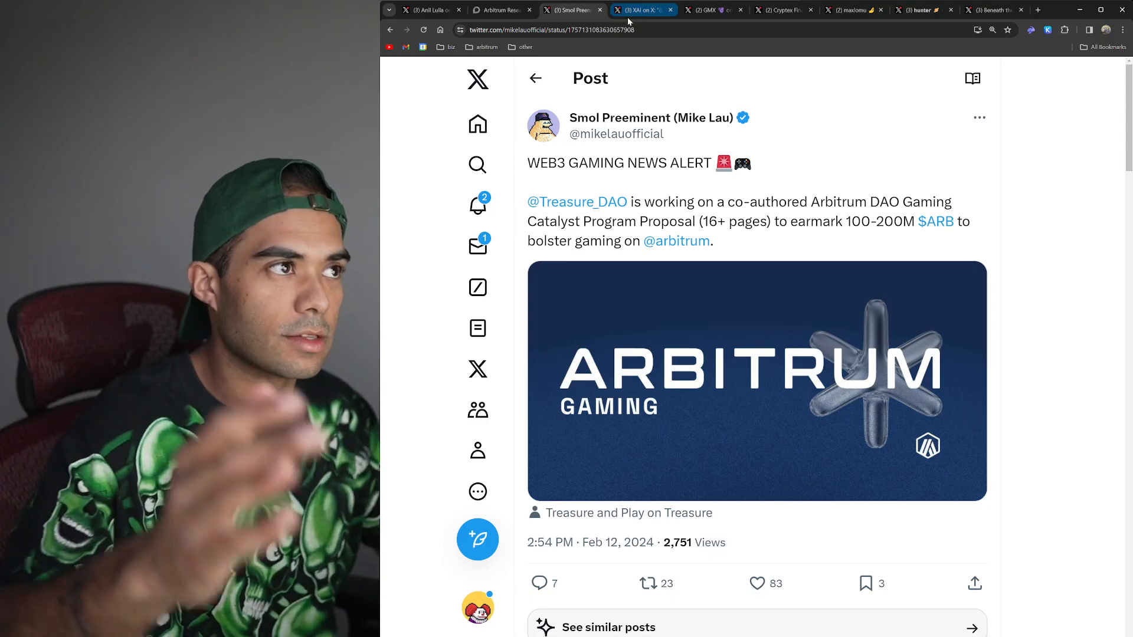
left_click(642, 9)
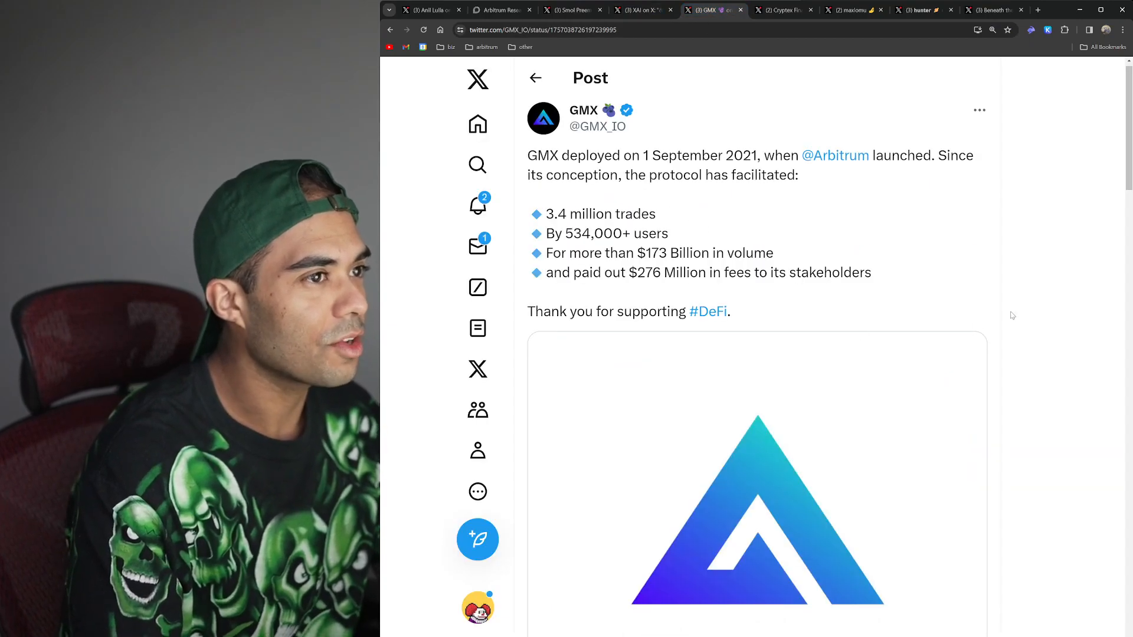
mouse_move(1025, 292)
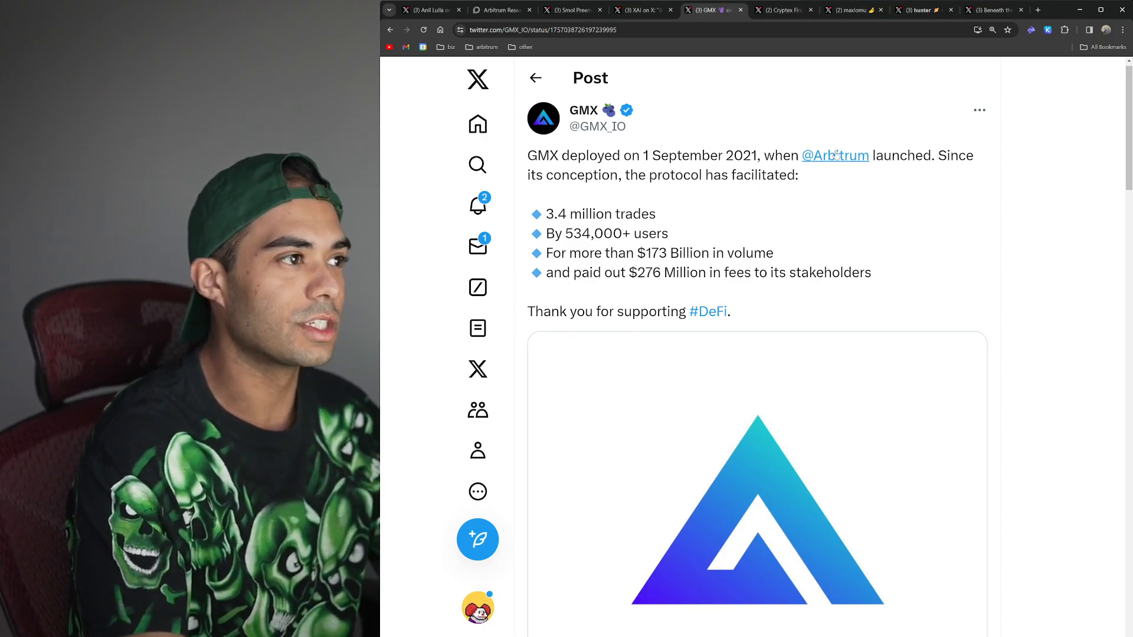
mouse_move(687, 222)
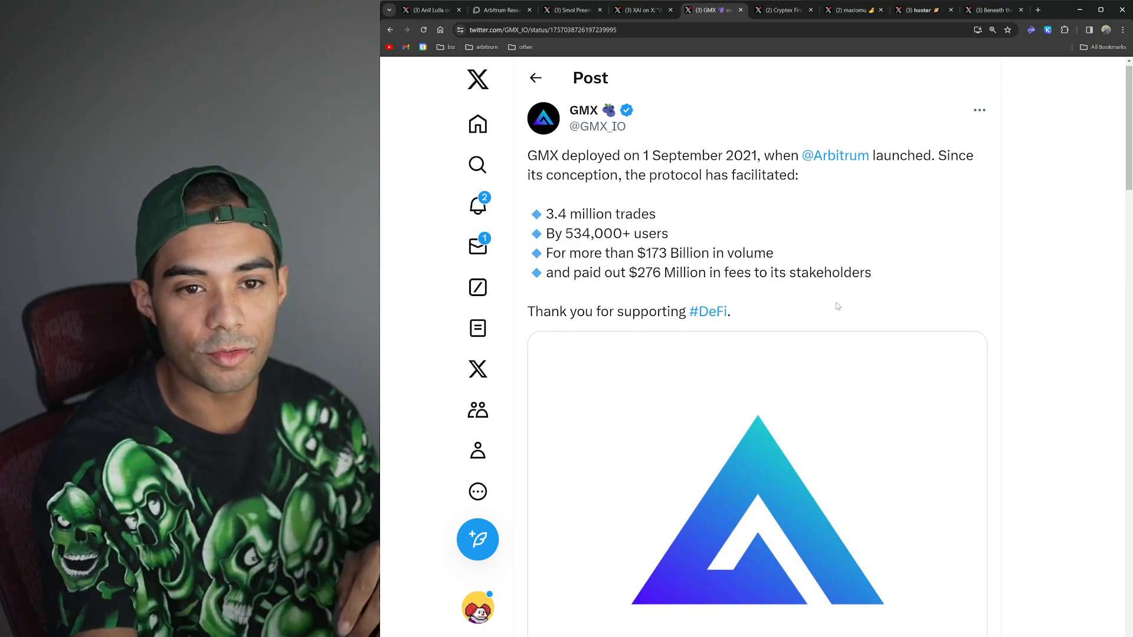
left_click(783, 9)
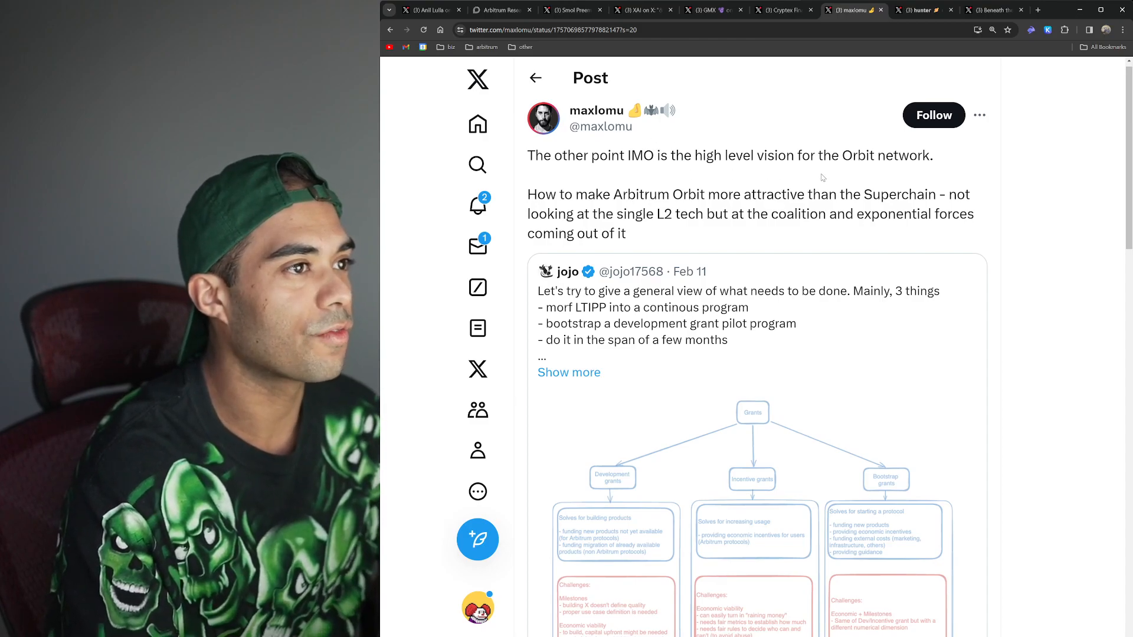
mouse_move(694, 231)
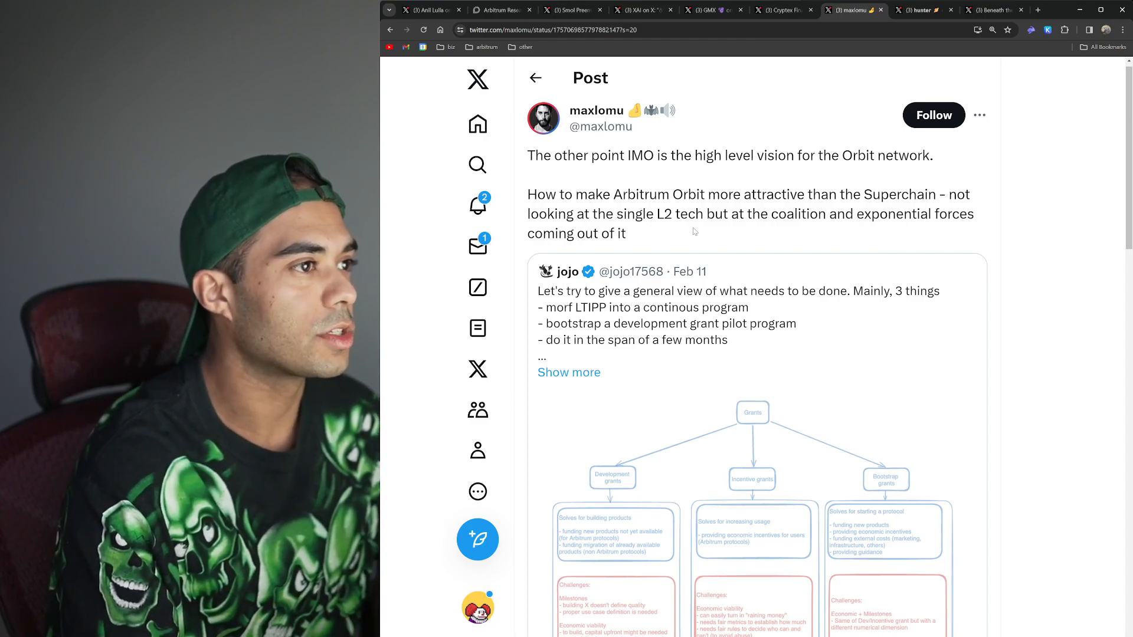
mouse_move(675, 236)
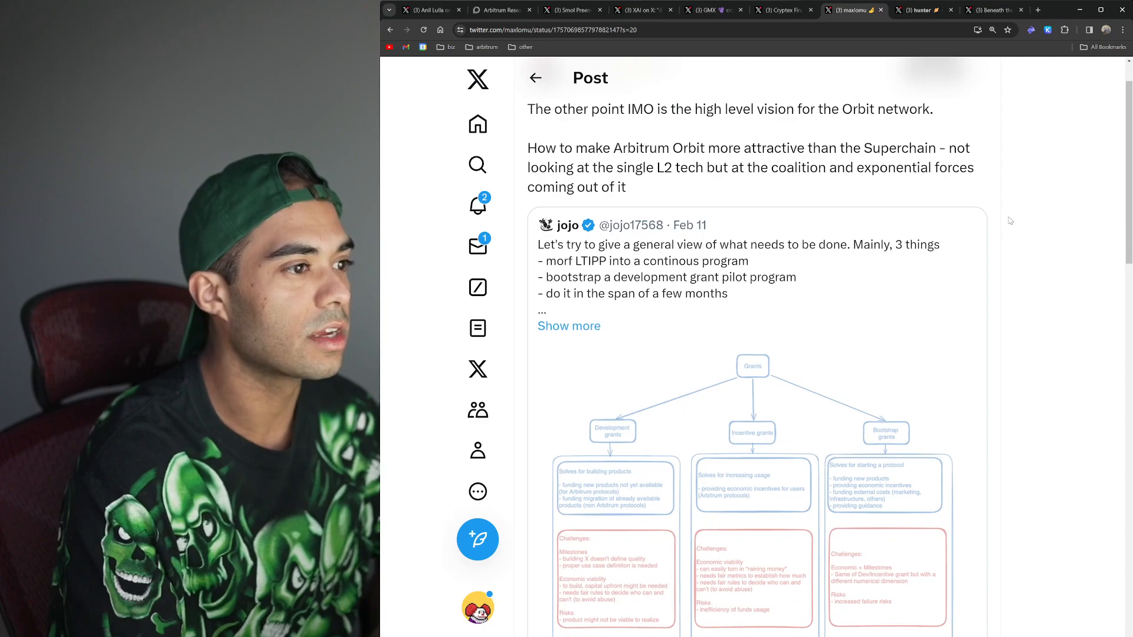
Read jojo's three-part Arbitrum grants-plan post, then go back to maxlomu's quoting post.
scroll("down", 3)
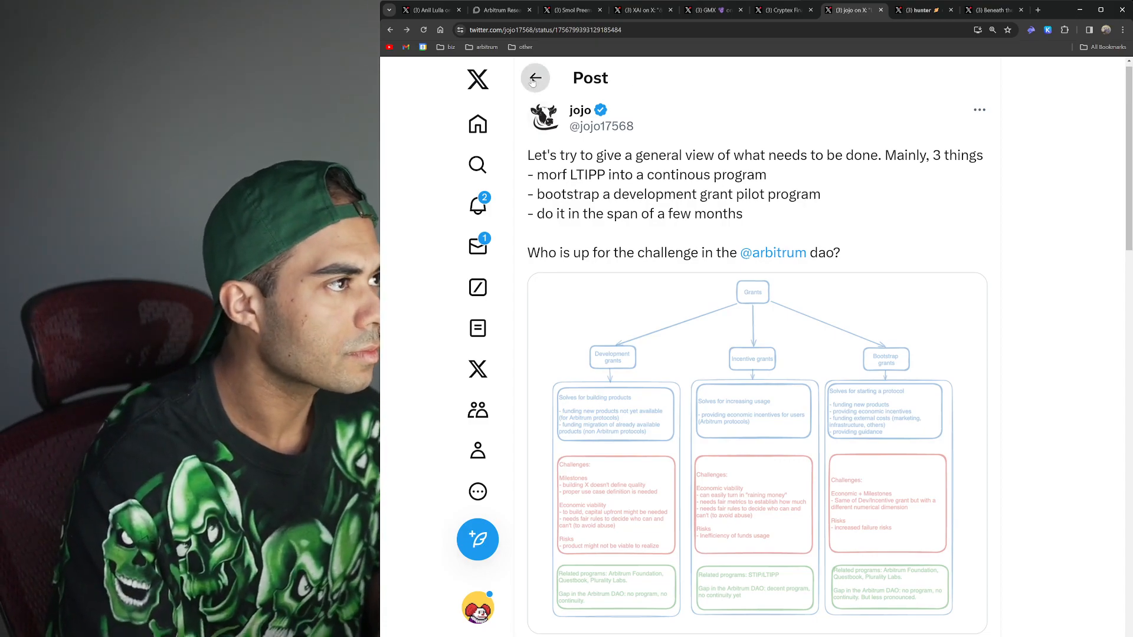
left_click(534, 78)
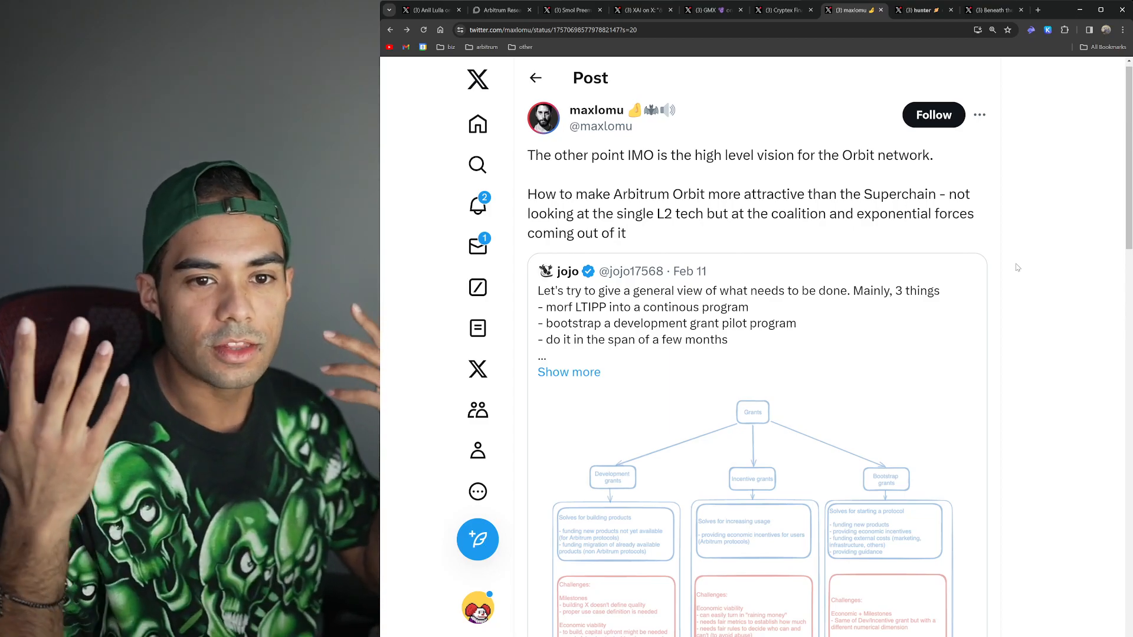
mouse_move(1026, 271)
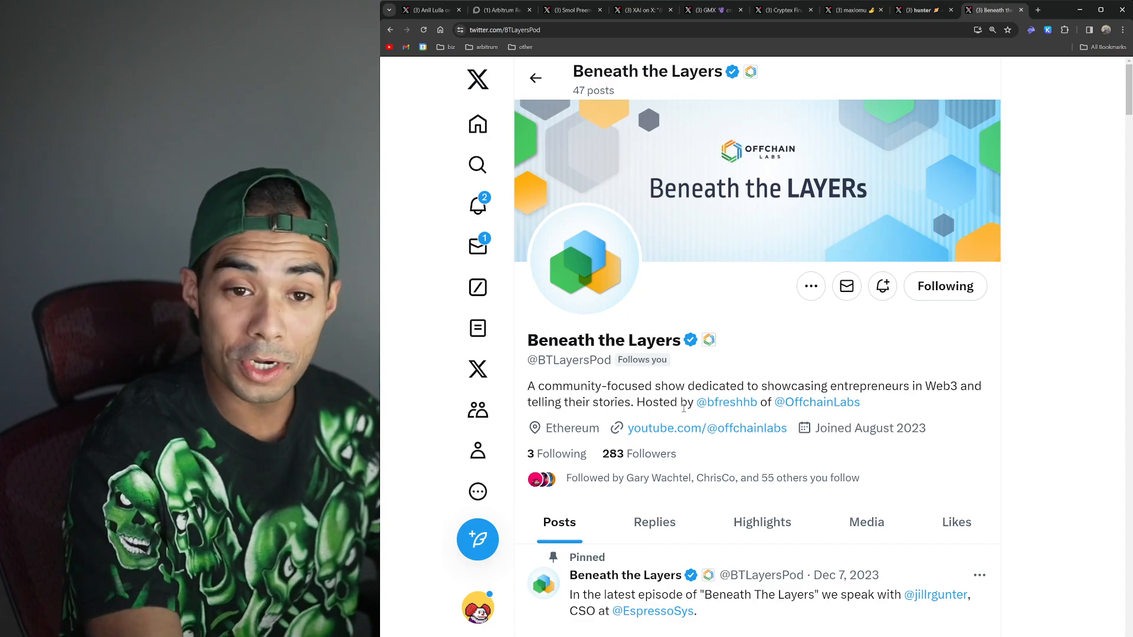
Scroll the Beneath the Layers profile to the Espresso Systems CSO episode post with its video.
scroll("down", 3)
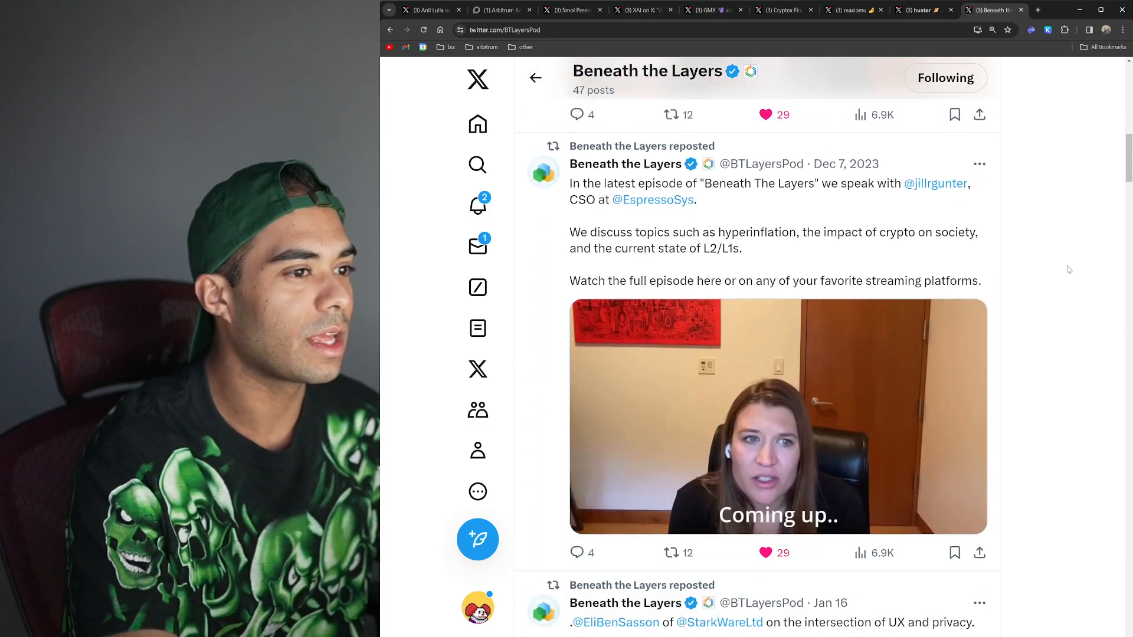